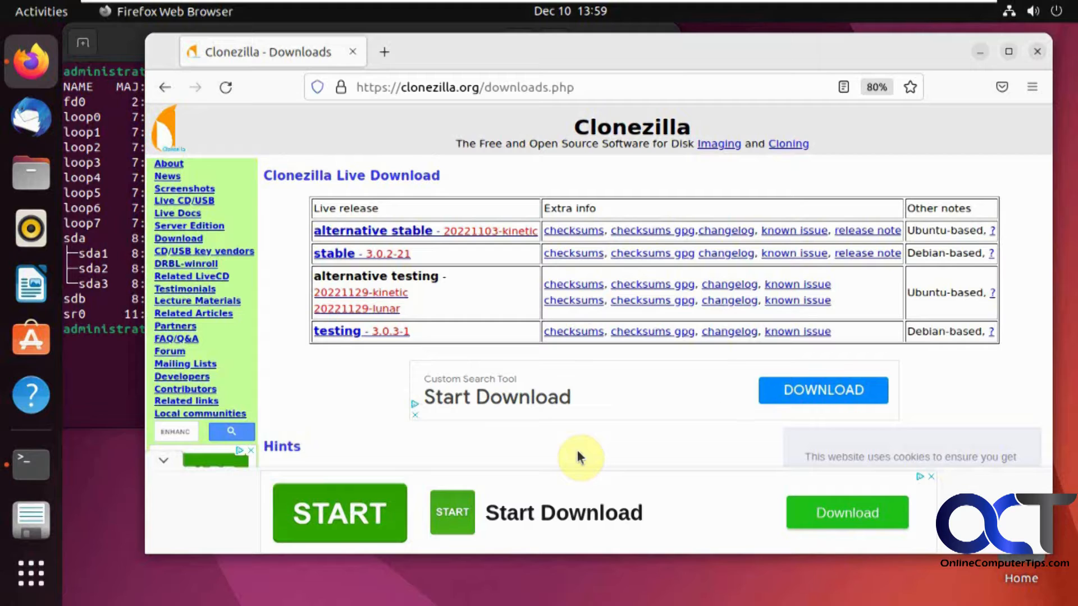
mouse_move(326, 420)
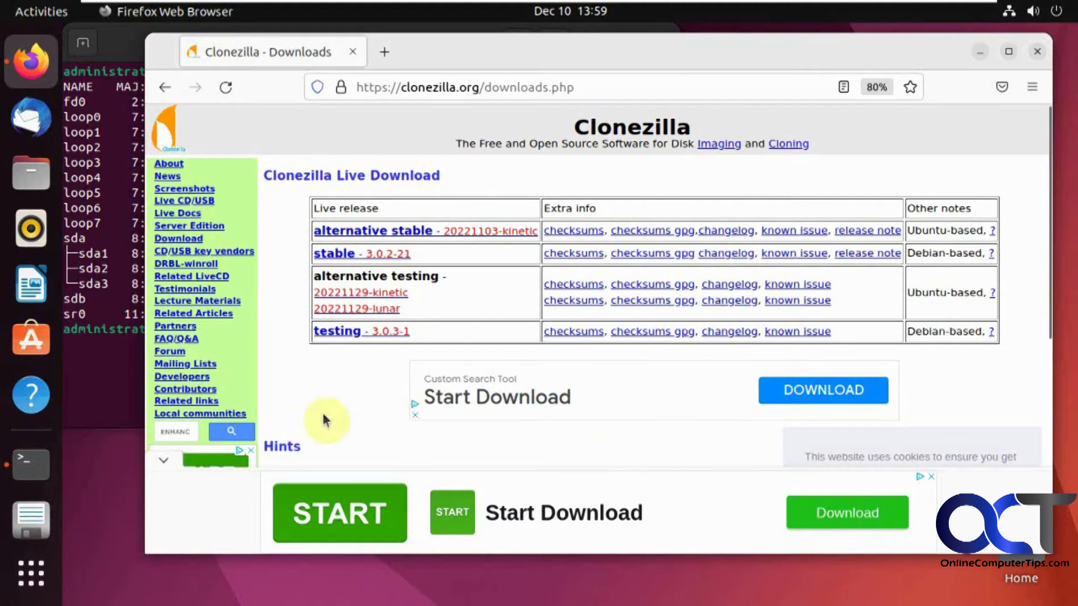
mouse_move(485, 456)
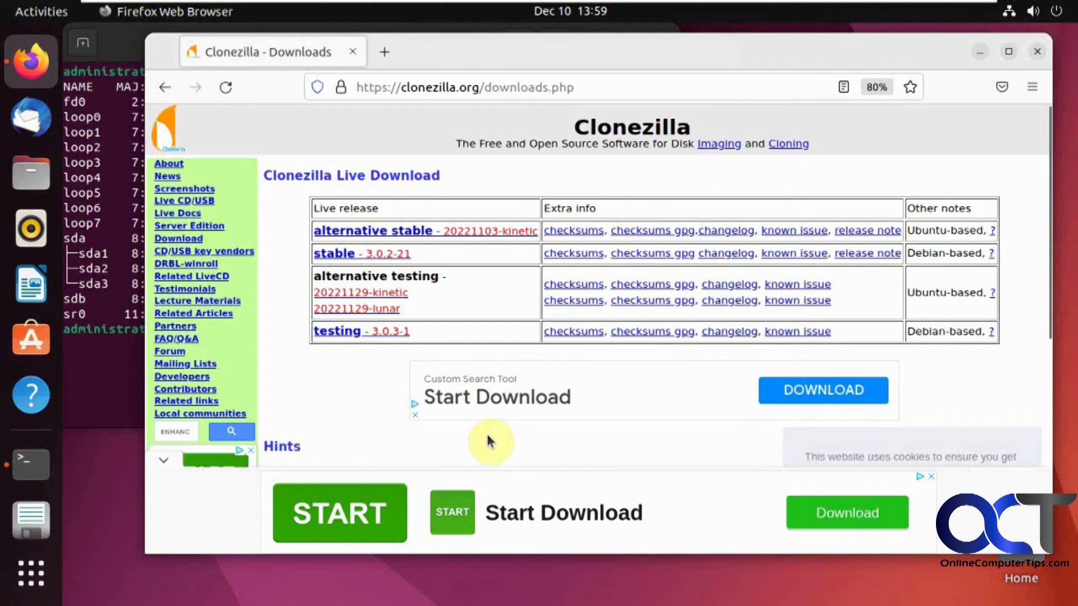
mouse_move(473, 443)
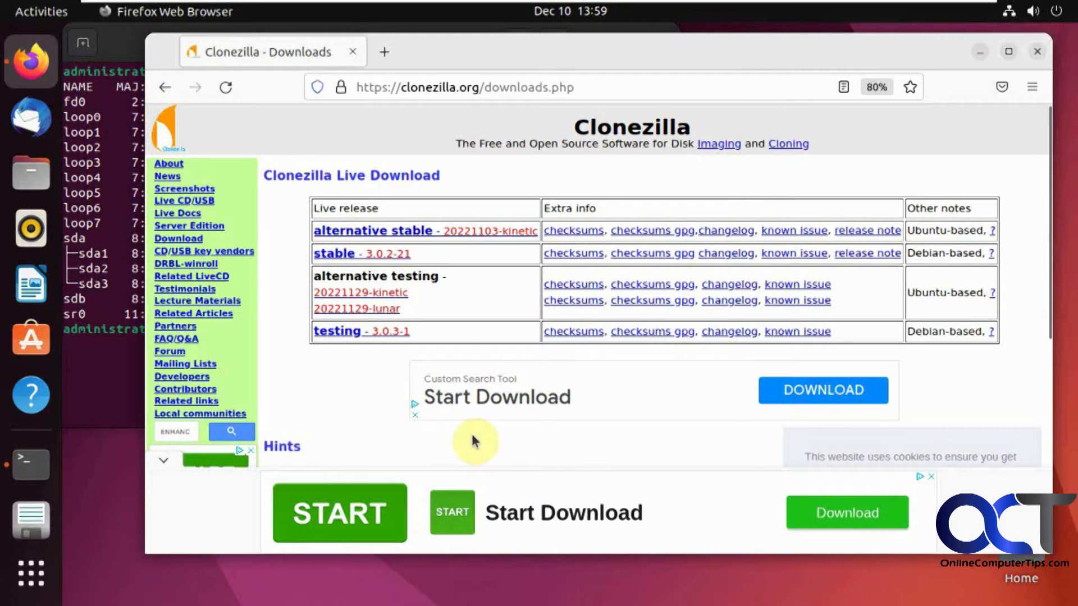
mouse_move(366, 396)
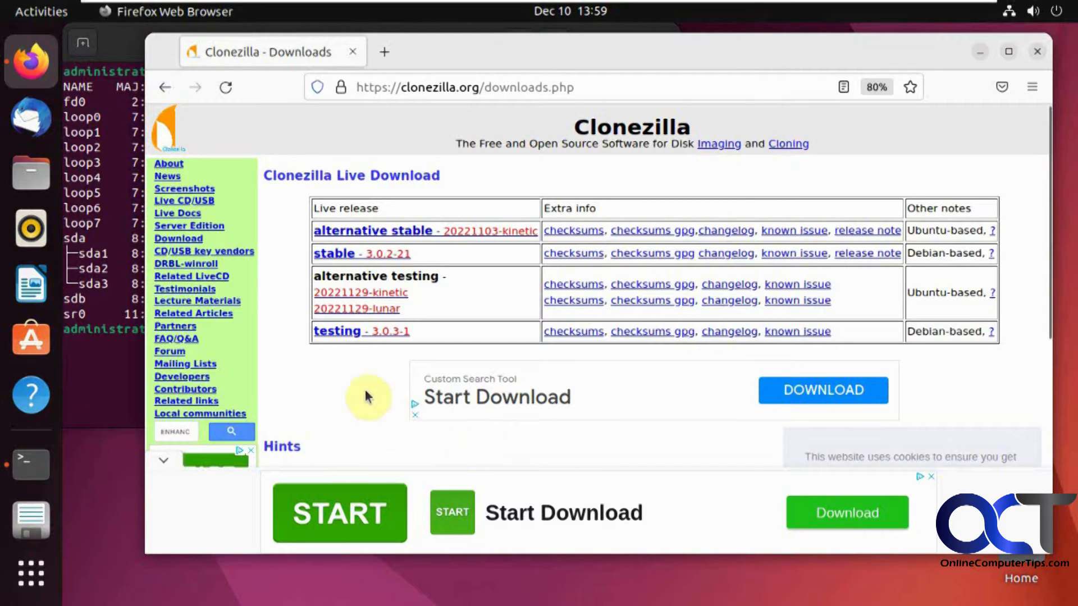
mouse_move(466, 446)
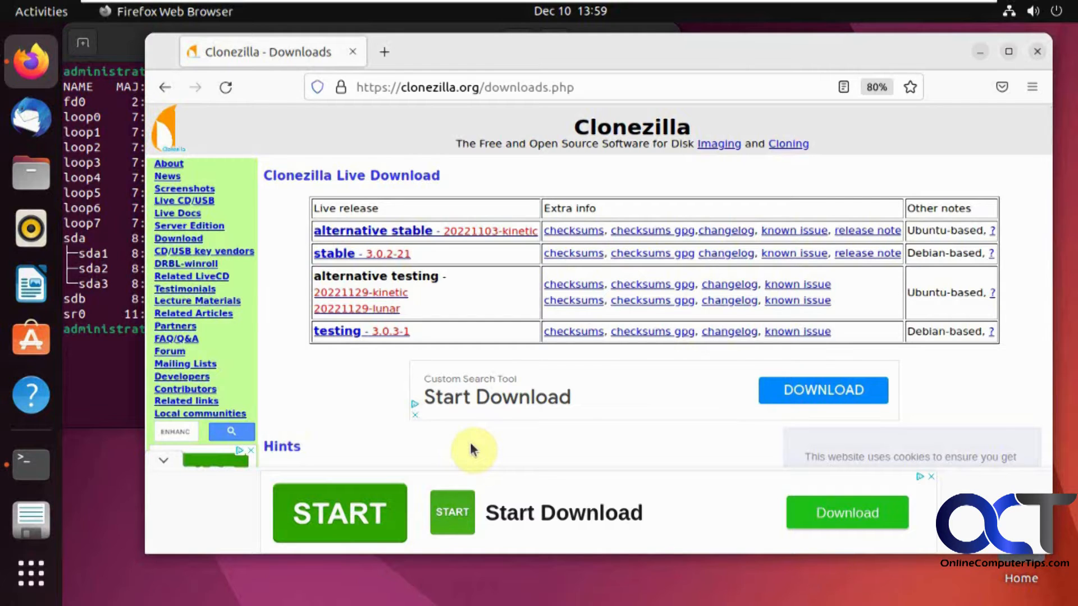
mouse_move(461, 182)
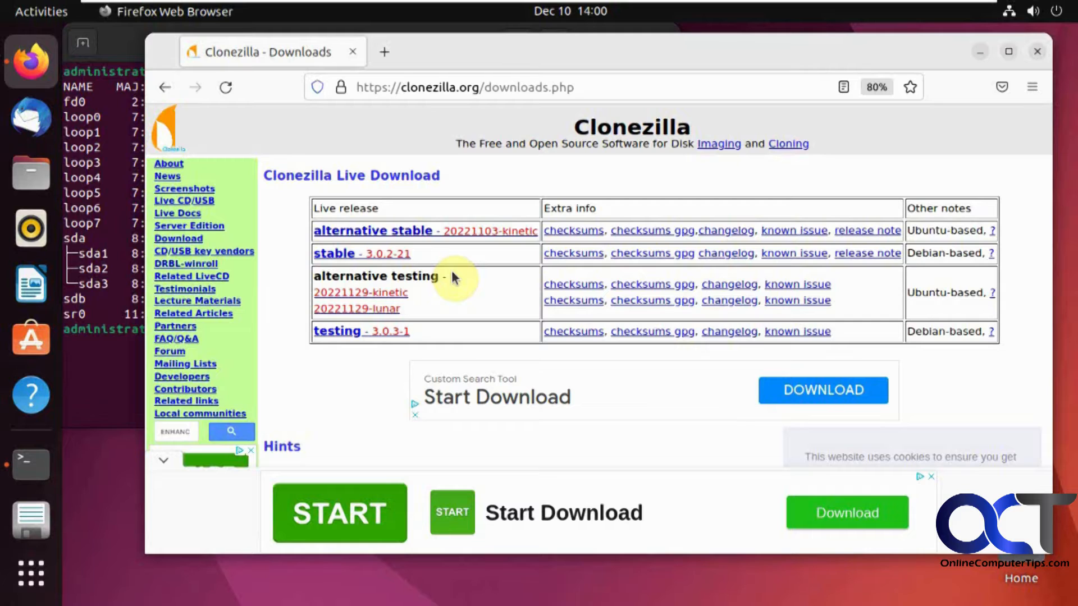
mouse_move(467, 261)
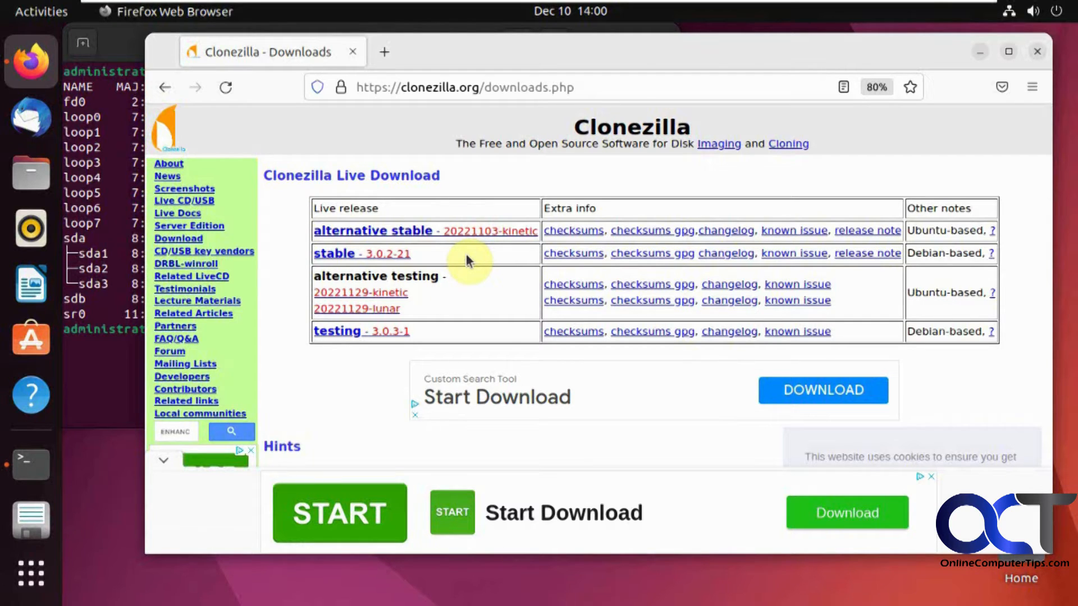
mouse_move(699, 267)
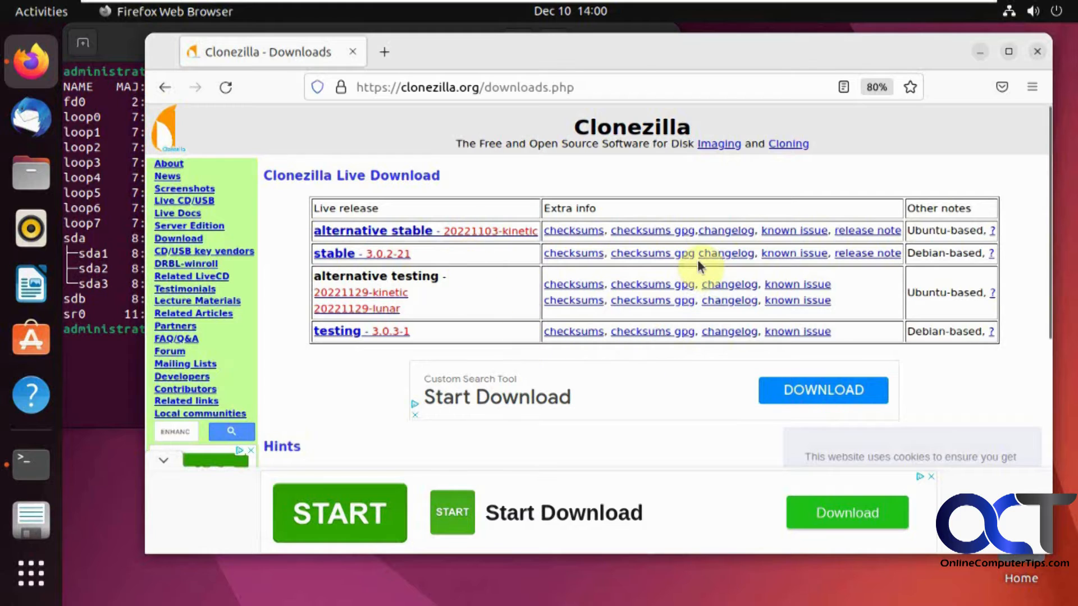
mouse_move(561, 210)
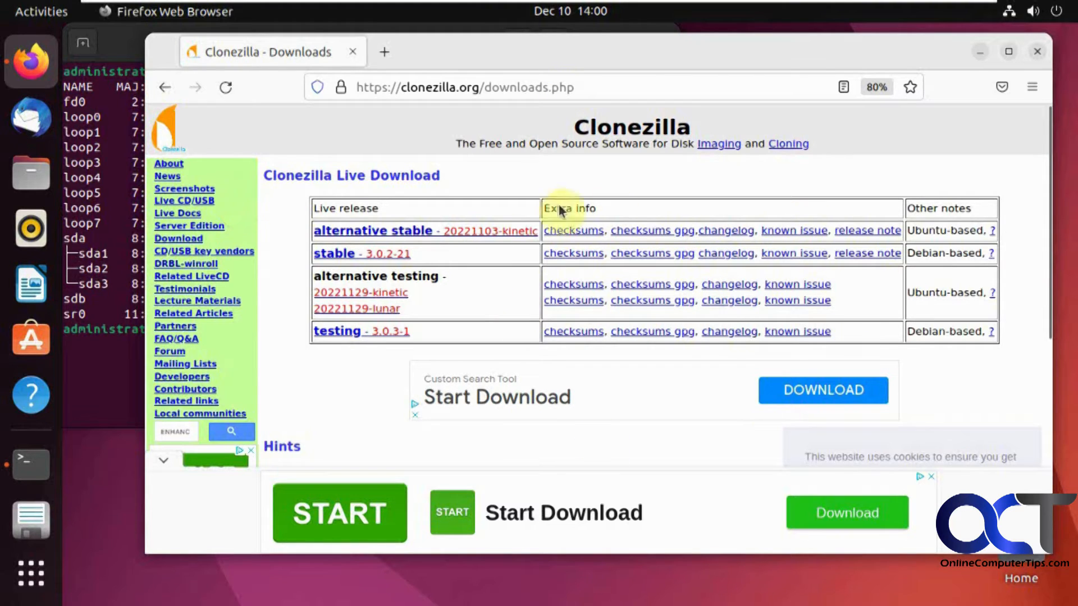
Step: Read the lsblk listing showing sda (50G) and sdb (60G), then close the terminal
click(30, 464)
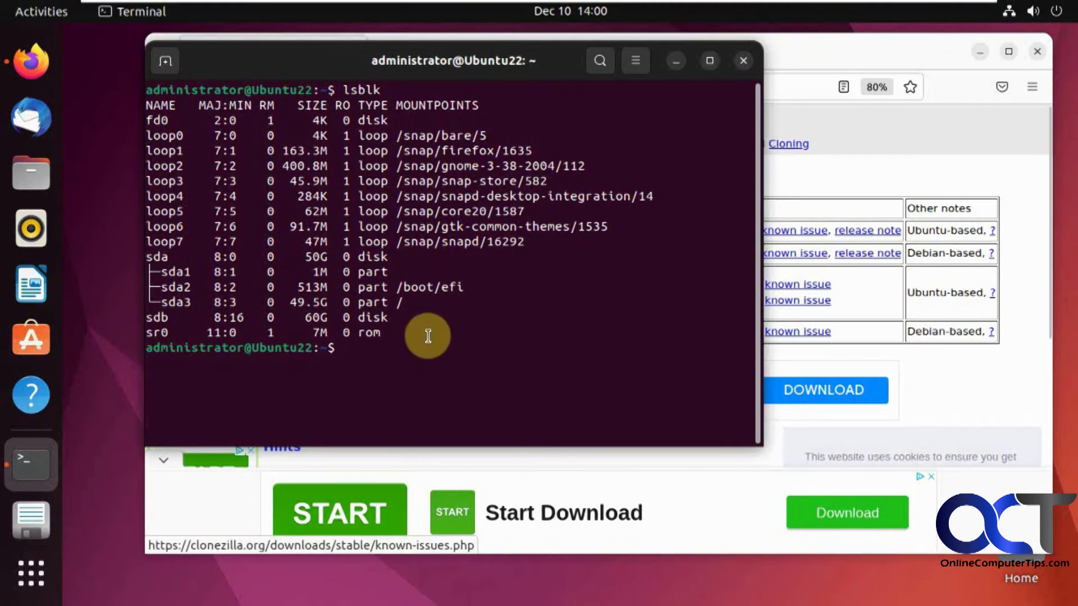
mouse_move(470, 354)
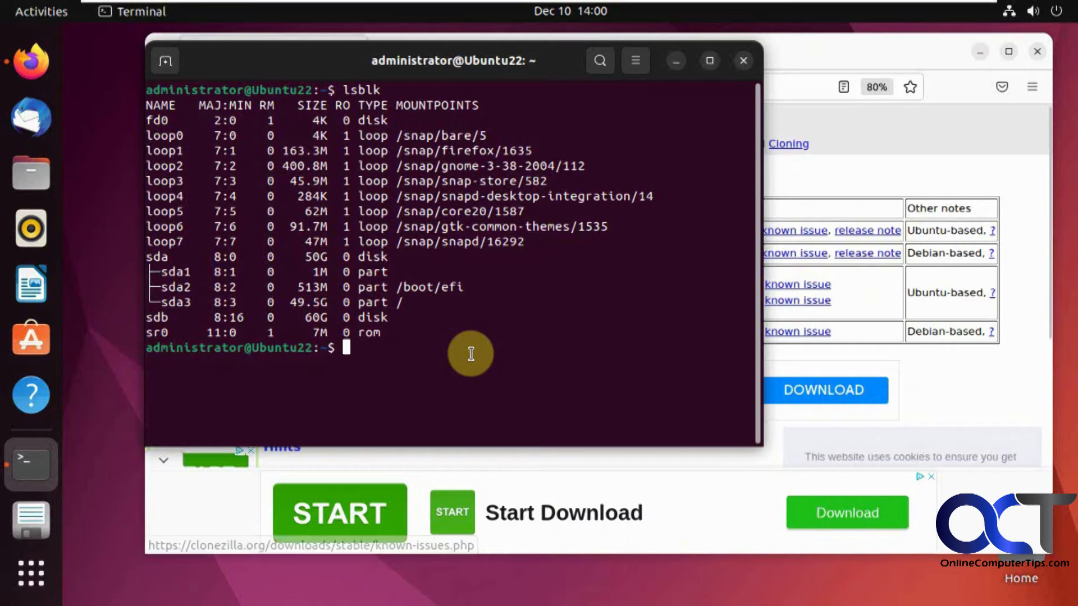
mouse_move(742, 72)
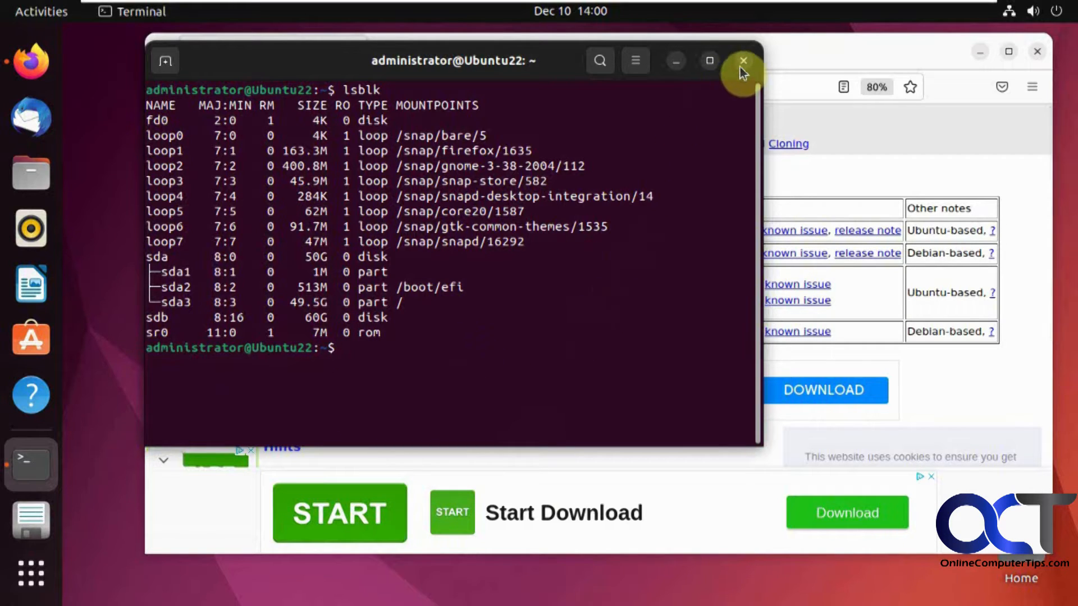
click(742, 61)
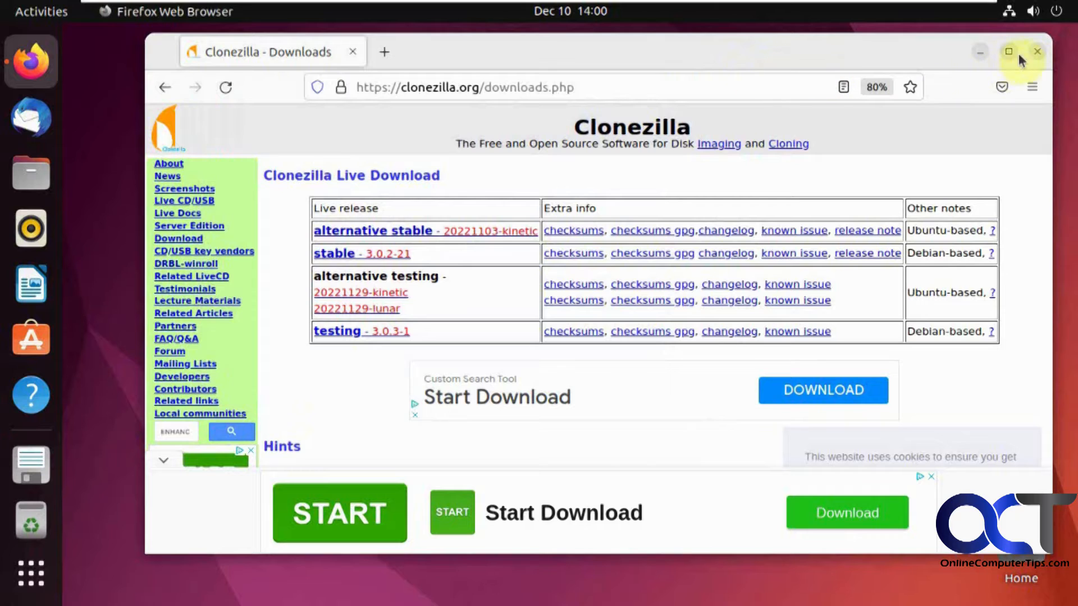
Step: Close Firefox, leaving the empty Ubuntu desktop
click(1036, 51)
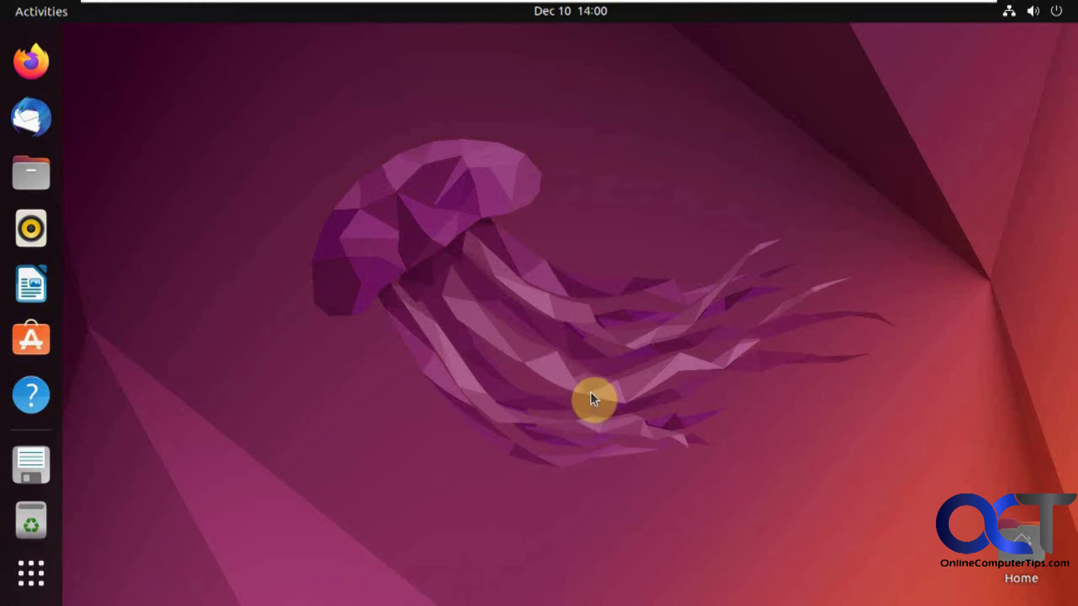
mouse_move(593, 381)
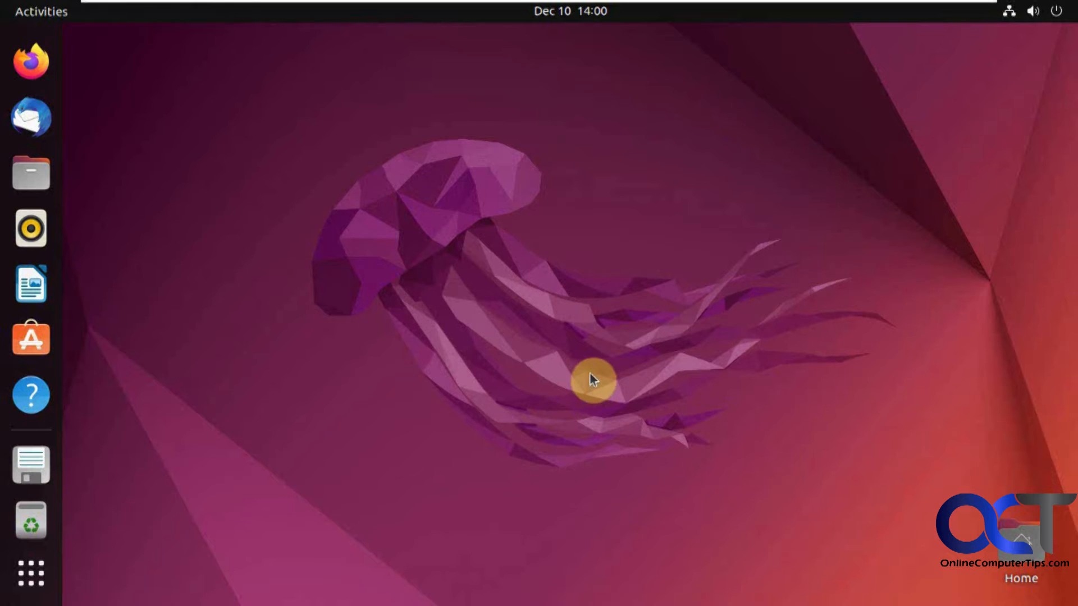
mouse_move(1061, 12)
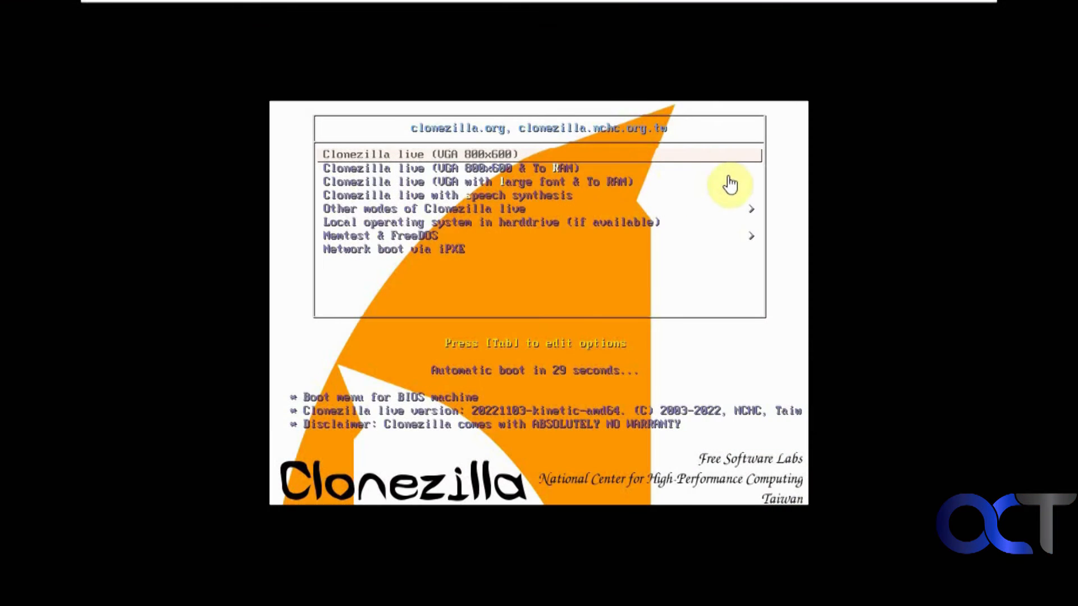
mouse_move(868, 178)
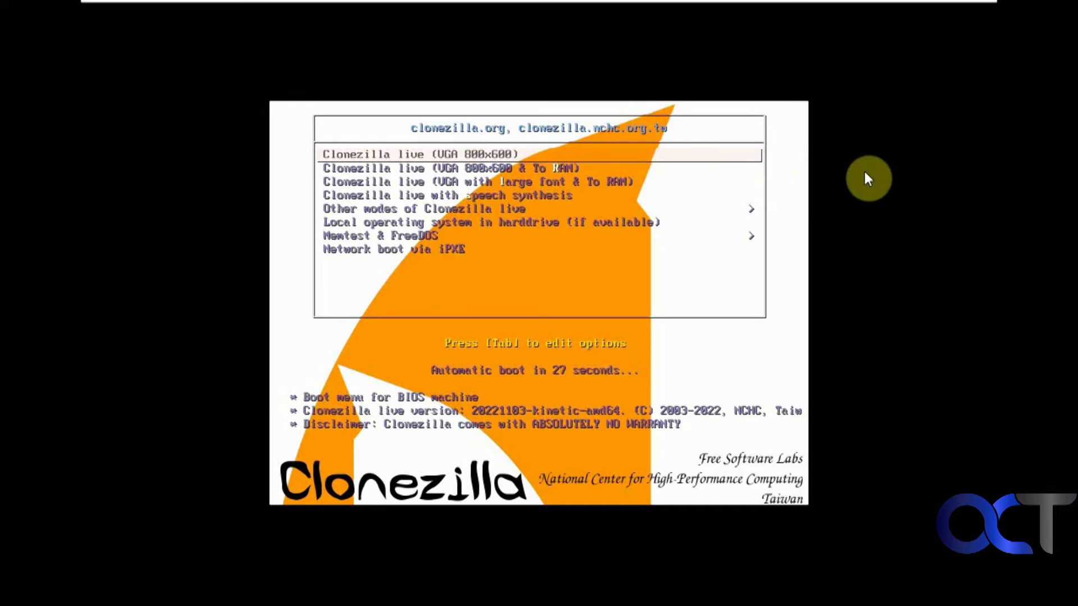
mouse_move(541, 377)
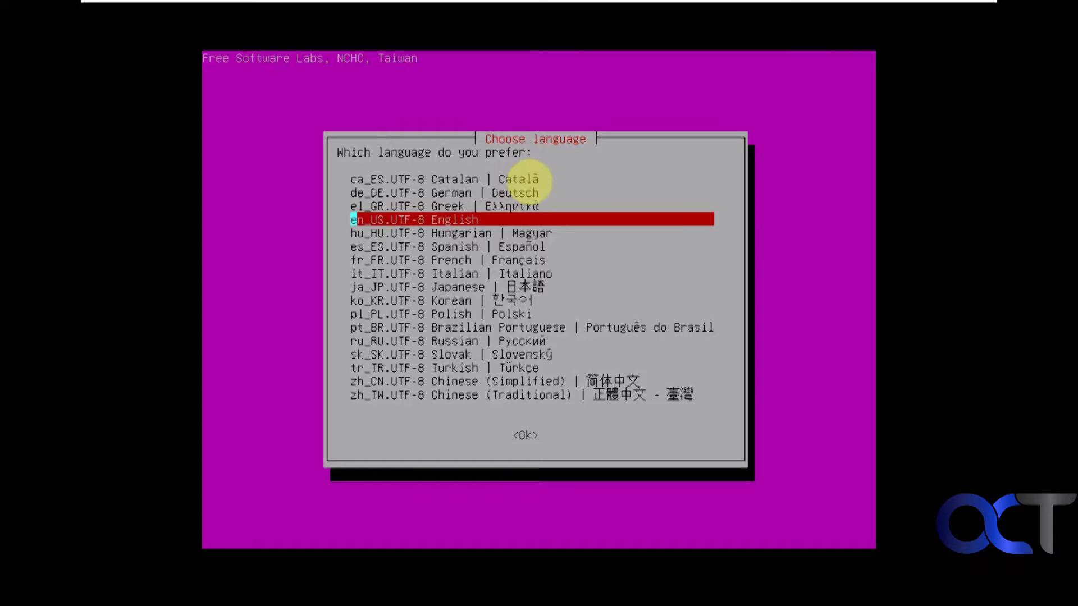
Step: Use English, then choose device-device mode for direct disk-to-disk cloning
click(524, 435)
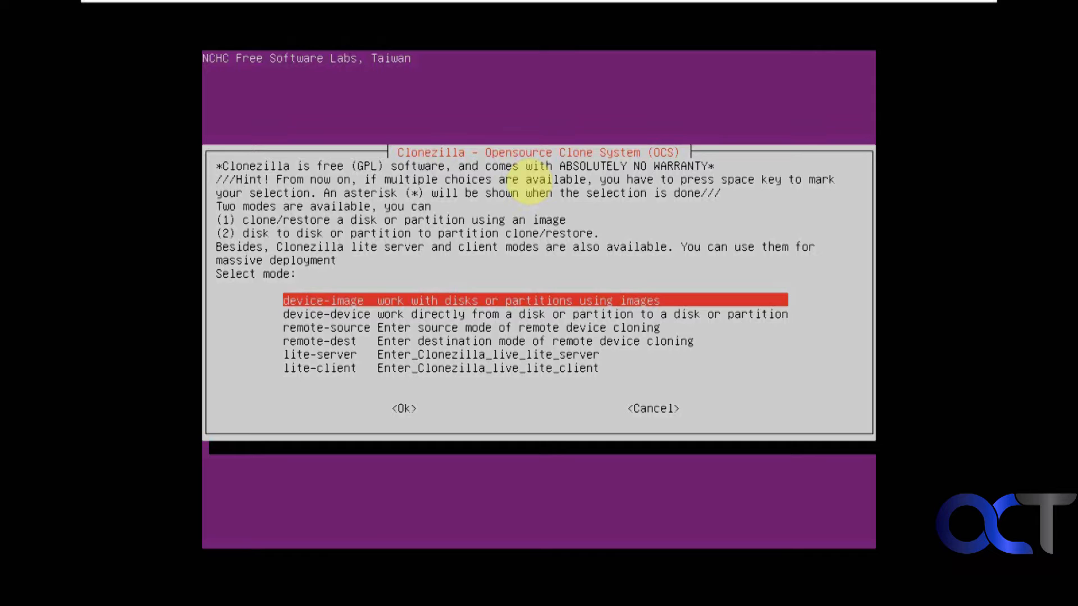
key(Down)
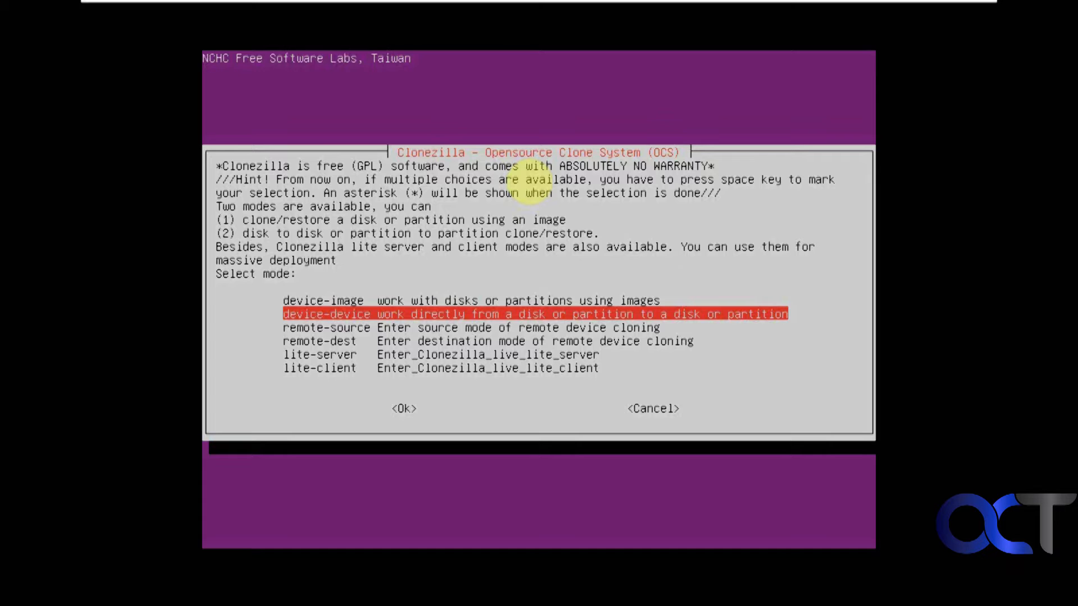
click(403, 408)
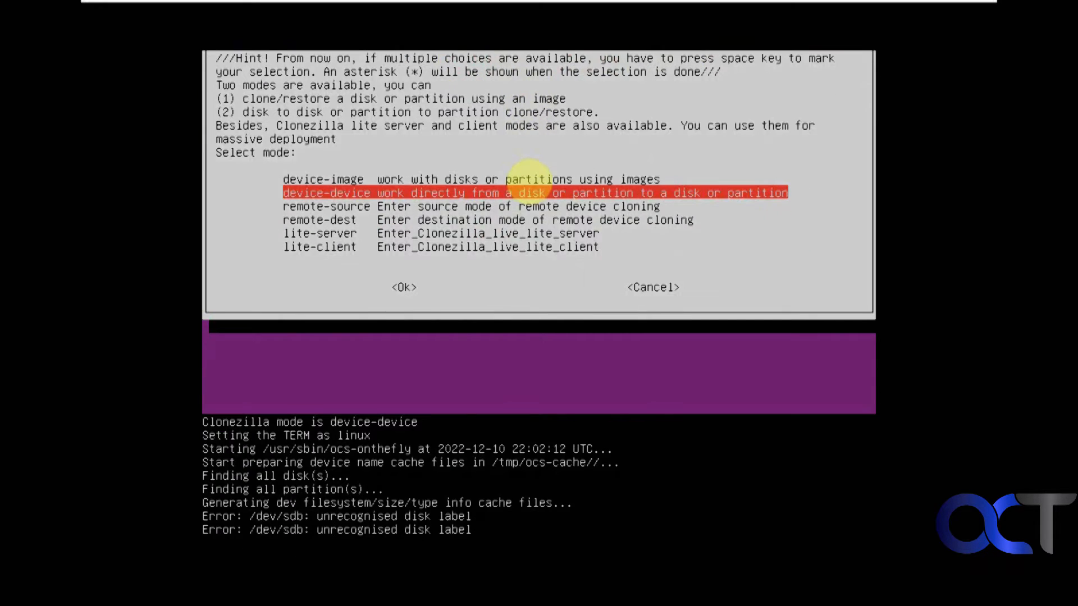
click(404, 287)
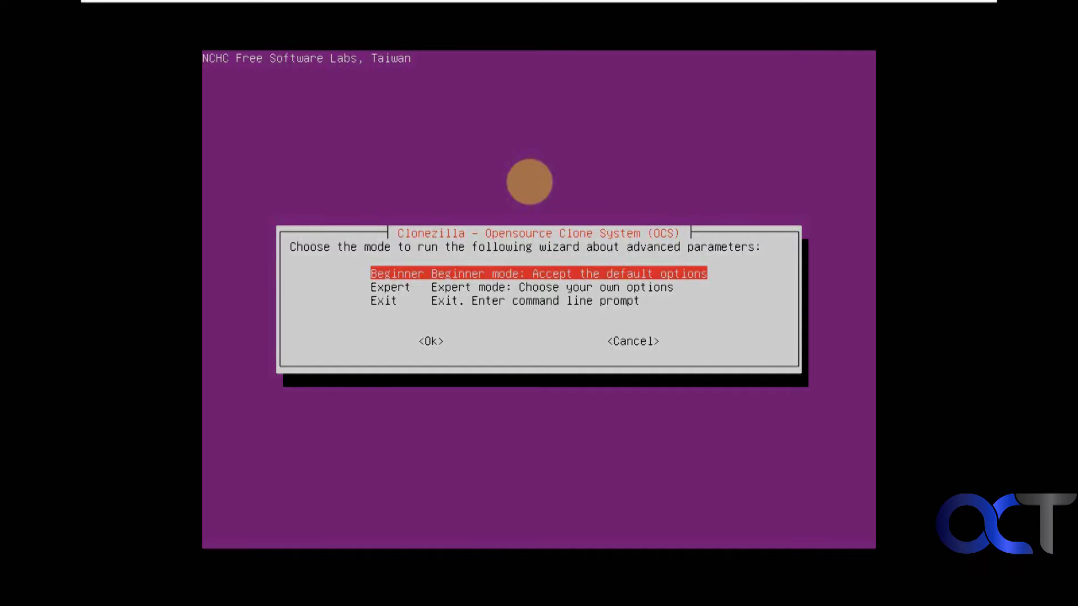
Step: Take Beginner mode, disk_to_local_disk, and sda 53.7GB as the source disk
click(430, 341)
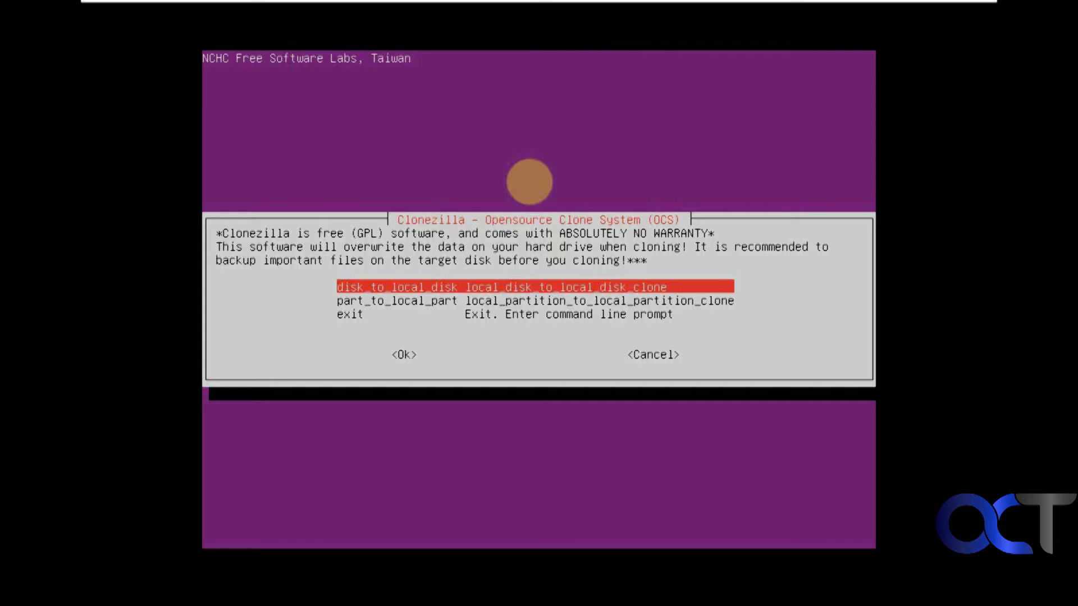
click(404, 355)
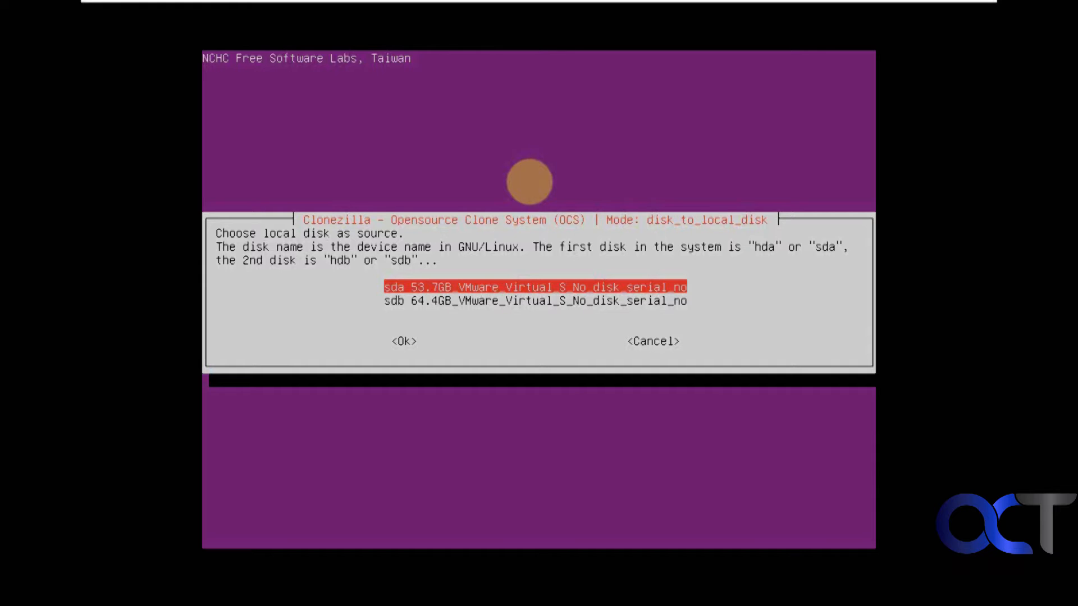
key(Down)
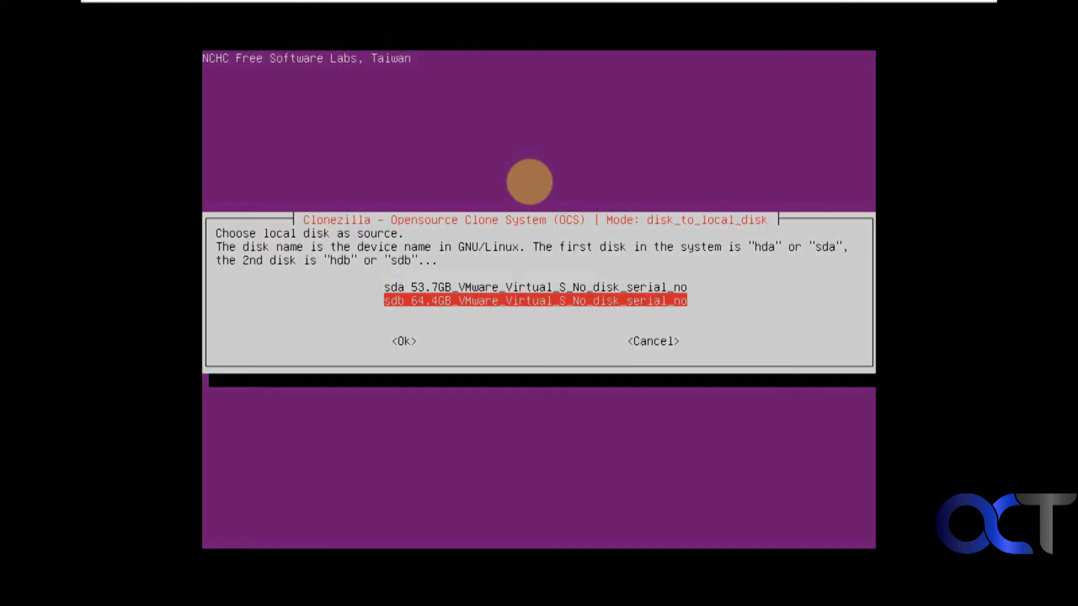
key(Up)
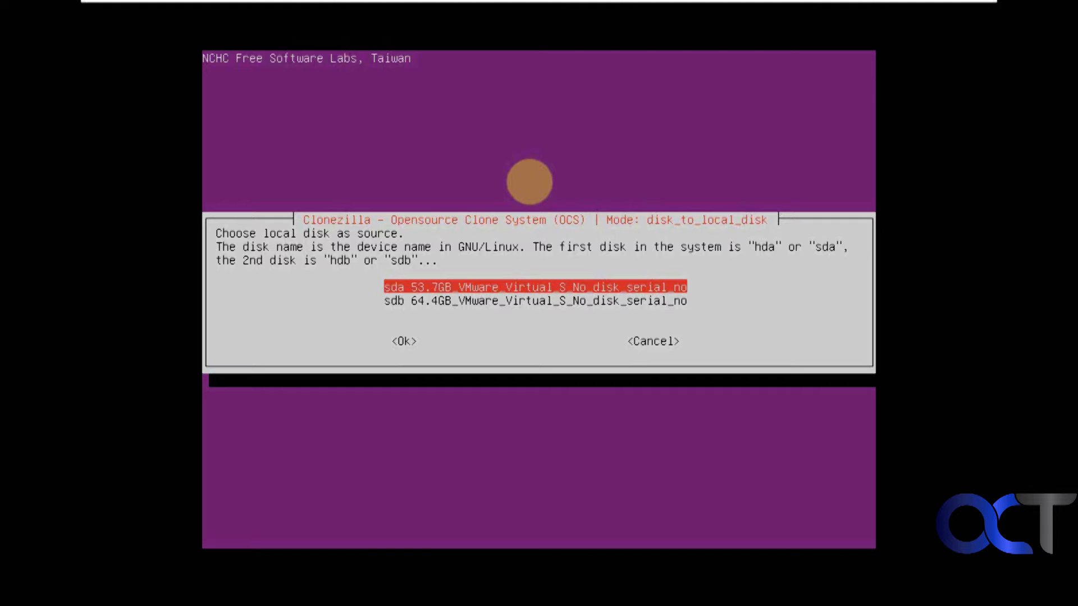
click(404, 341)
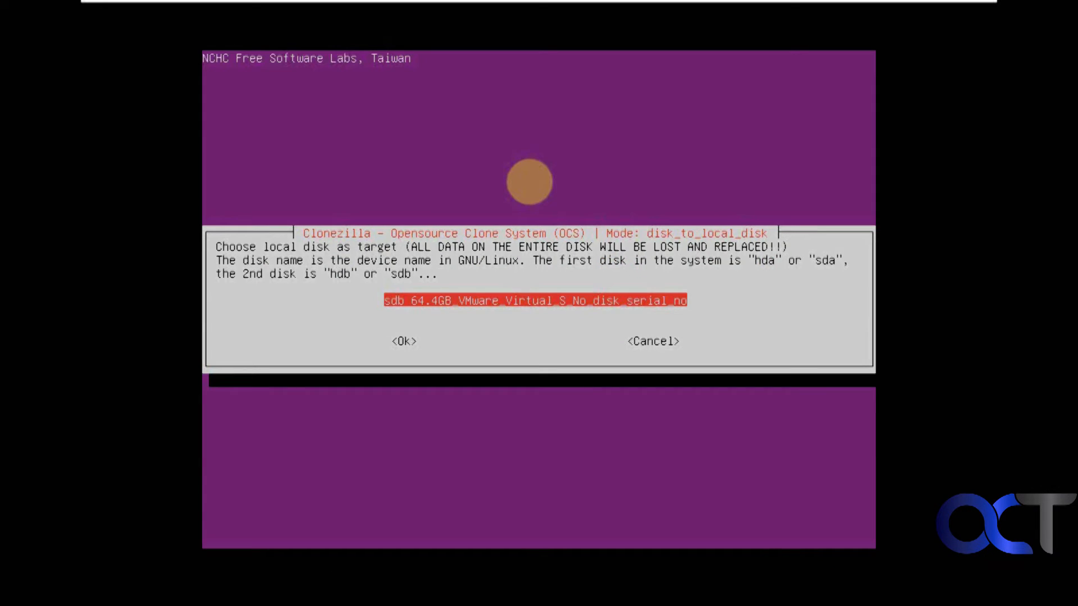
Step: Make sdb 64.4GB the target disk, reaching the overwrite warning
click(404, 341)
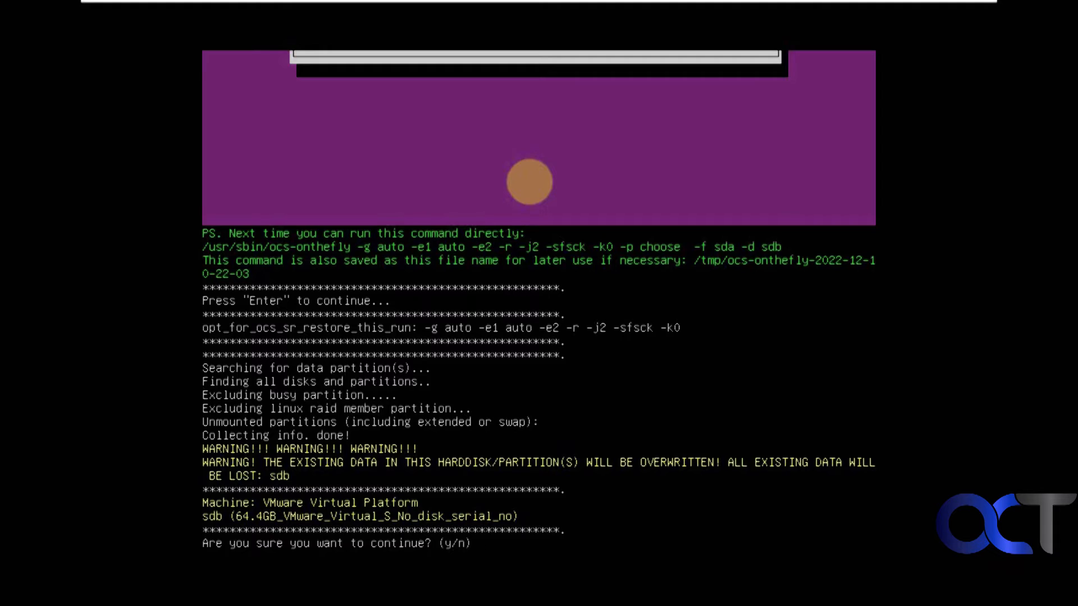
Step: Answer y to the overwrite prompts and let sda clone onto sdb until the job finishes
text(y)
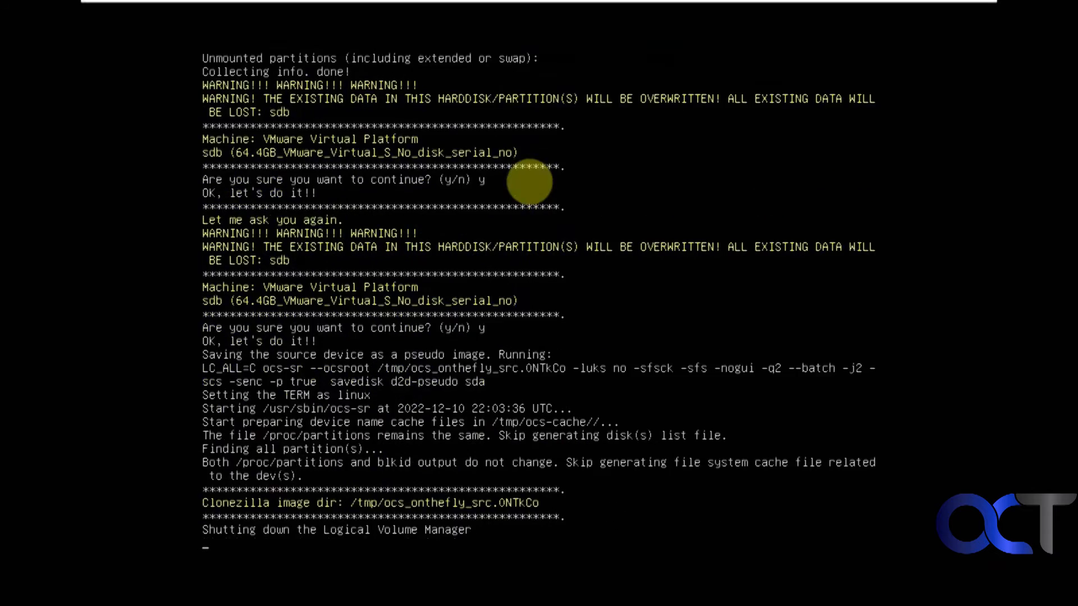
scroll(down, 3)
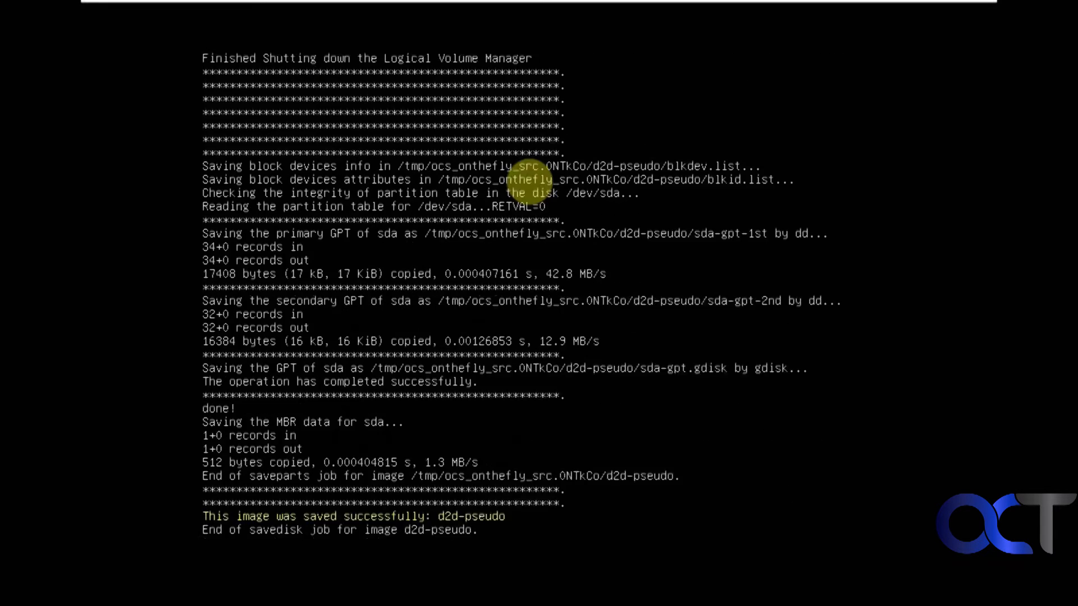
scroll(down, 3)
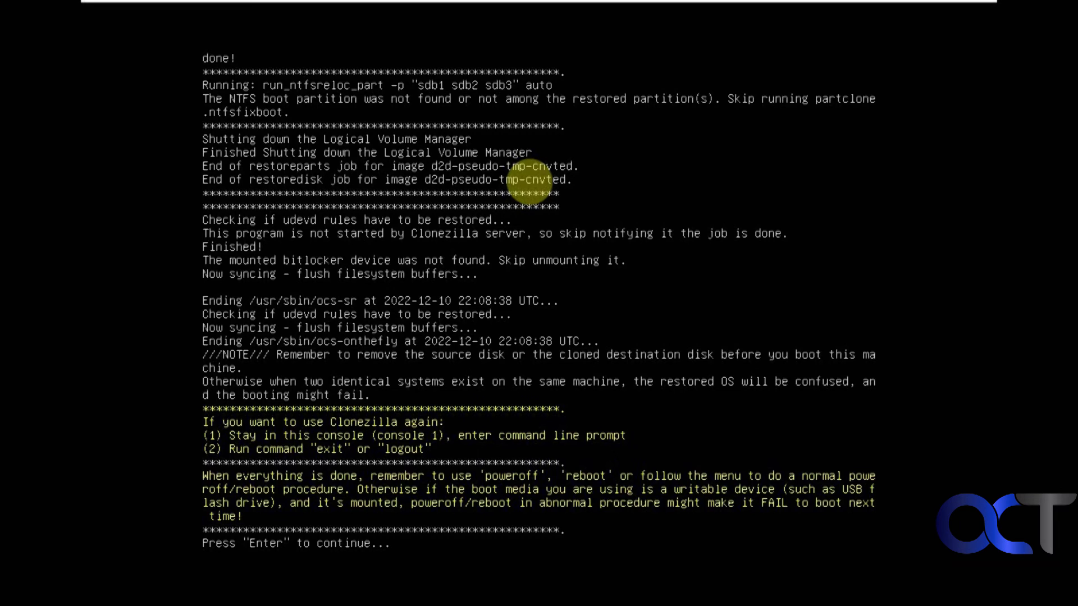
Step: Continue past the completion messages and end the Clonezilla session, booting back to Ubuntu
key(enter)
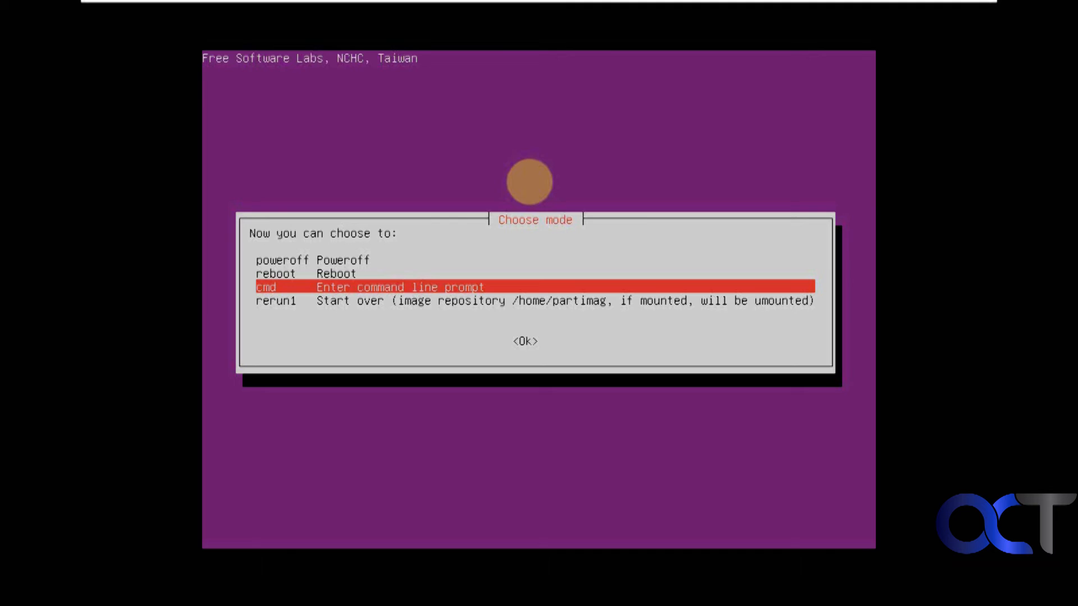
key(Up)
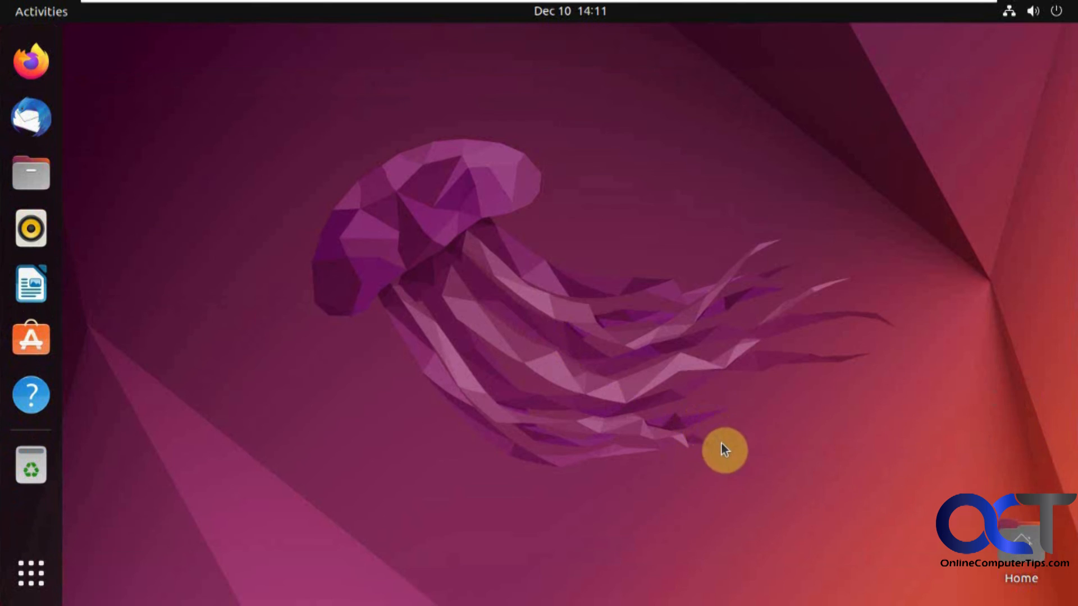
mouse_move(222, 527)
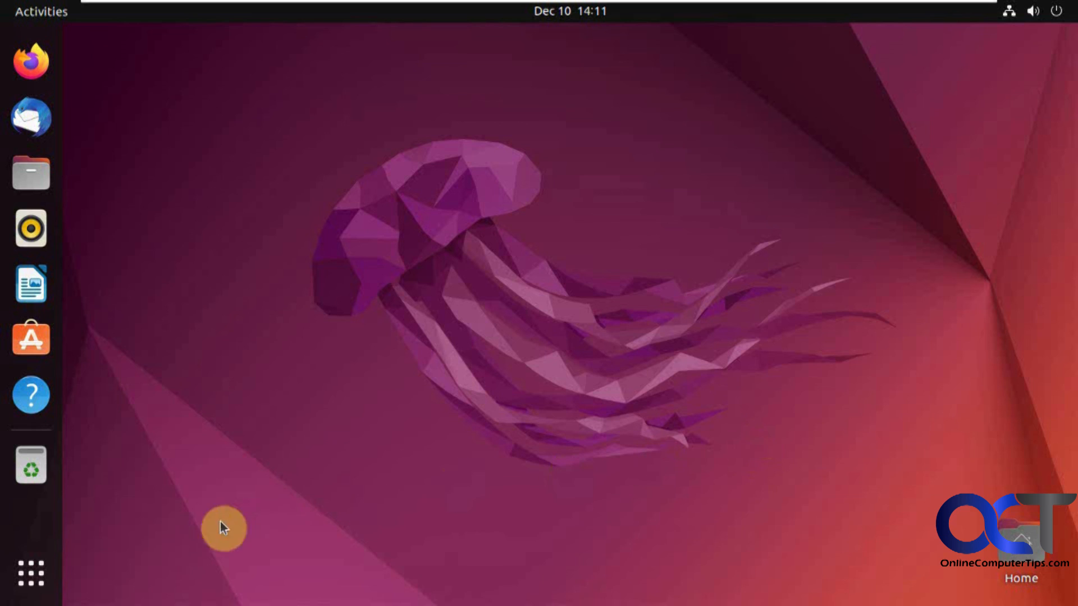
Step: Launch Terminal and run lsblk, listing a single 60G disk sda with three partitions
click(30, 571)
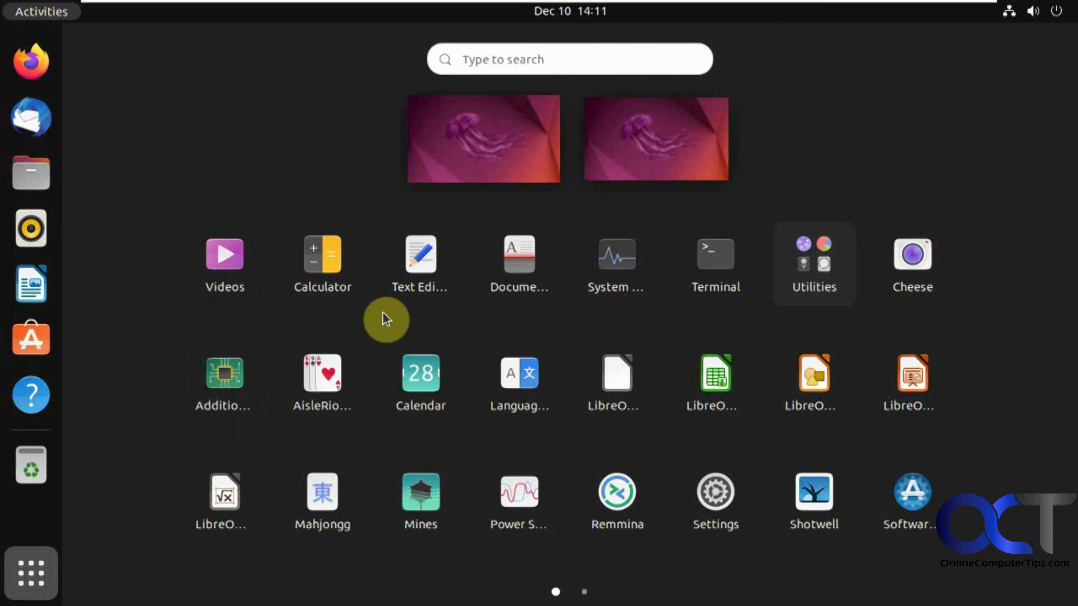
click(714, 255)
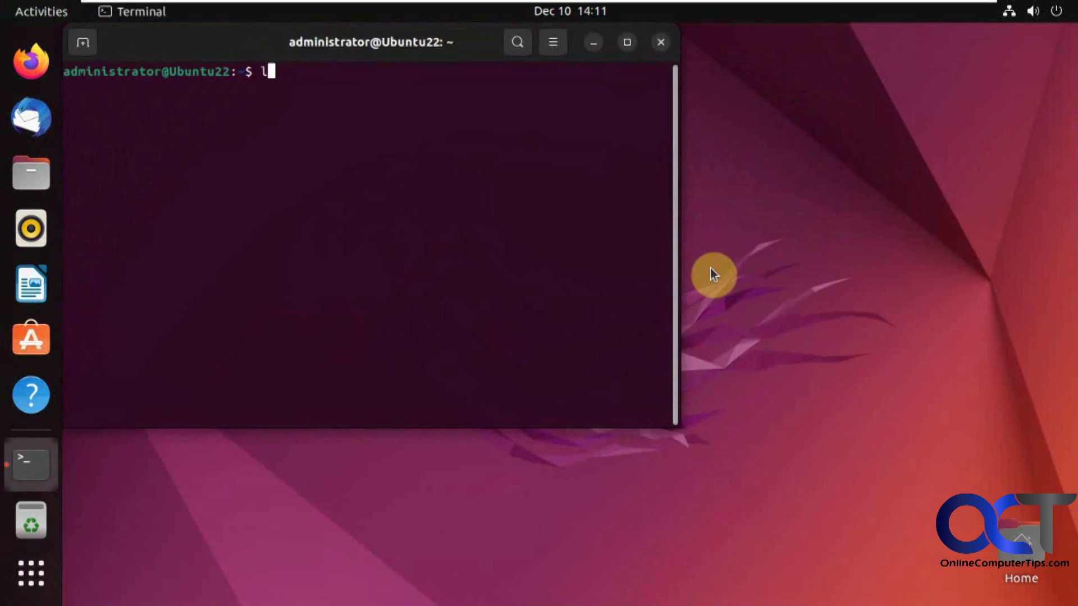
text(sblk)
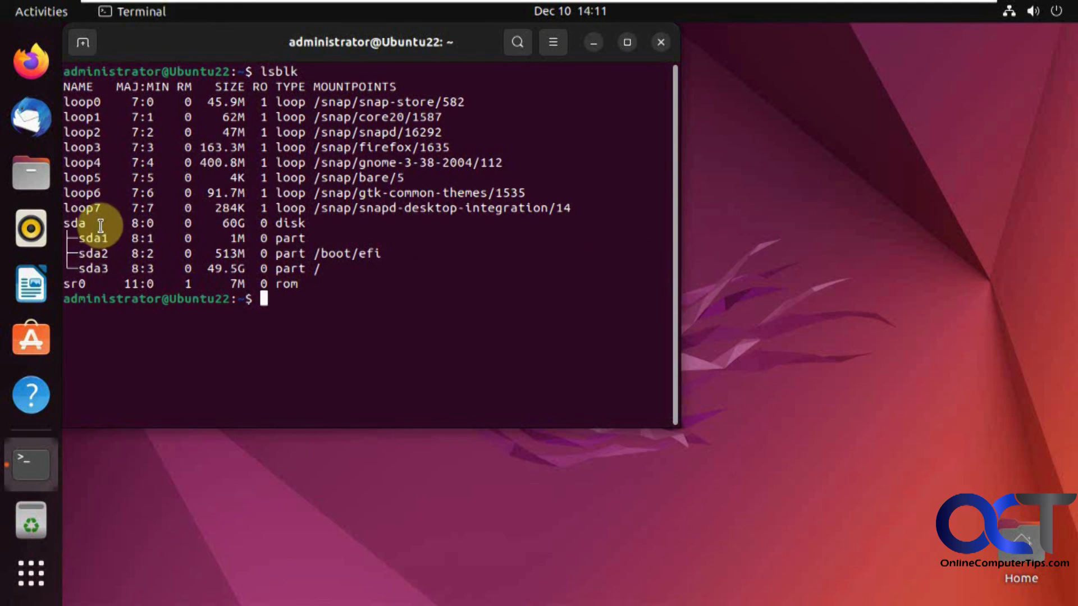
mouse_move(518, 296)
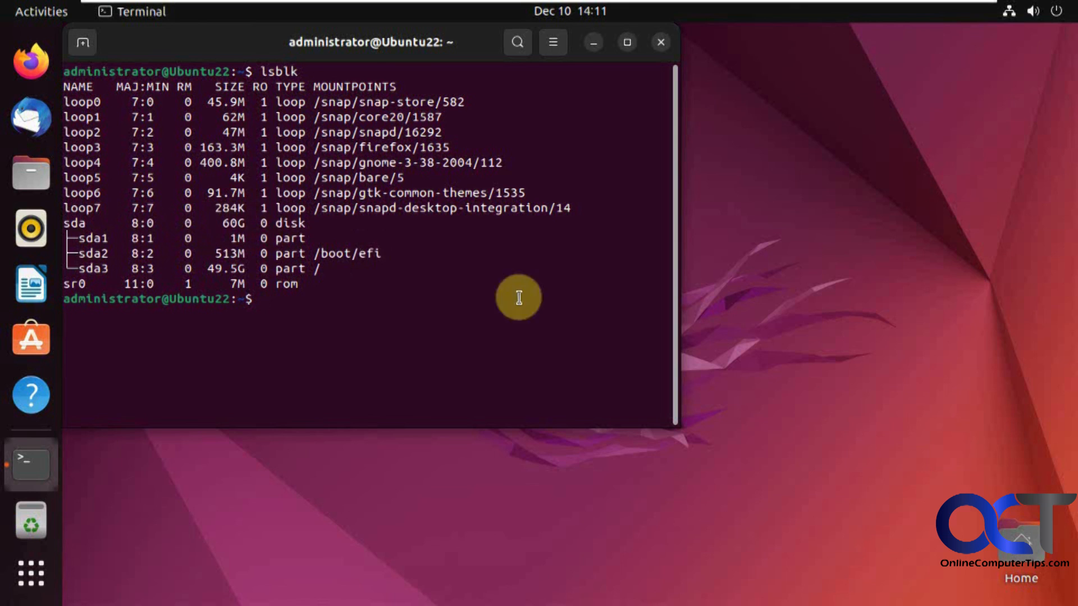